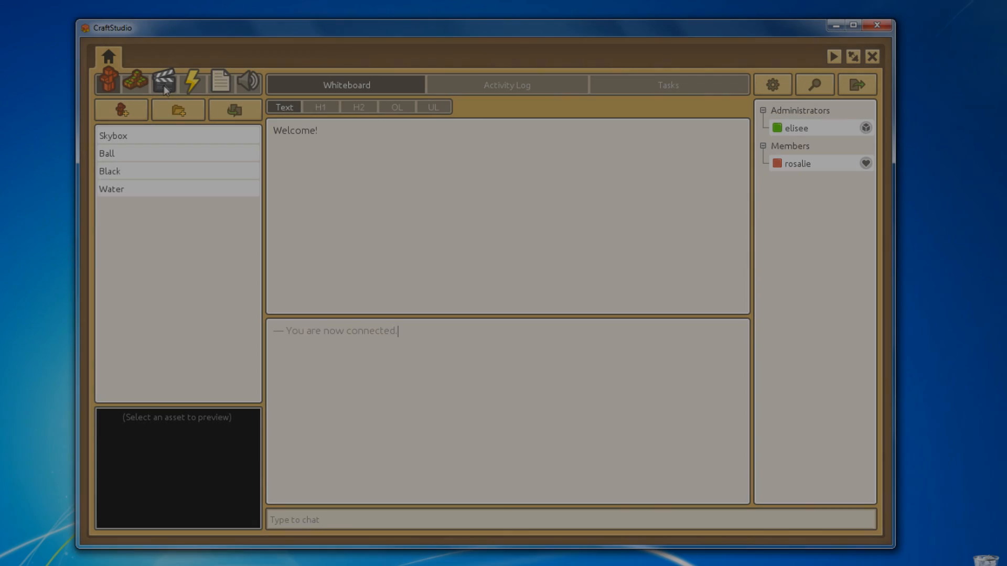
Open the project's scene showing the red ball above the yellow block map
left_click(162, 82)
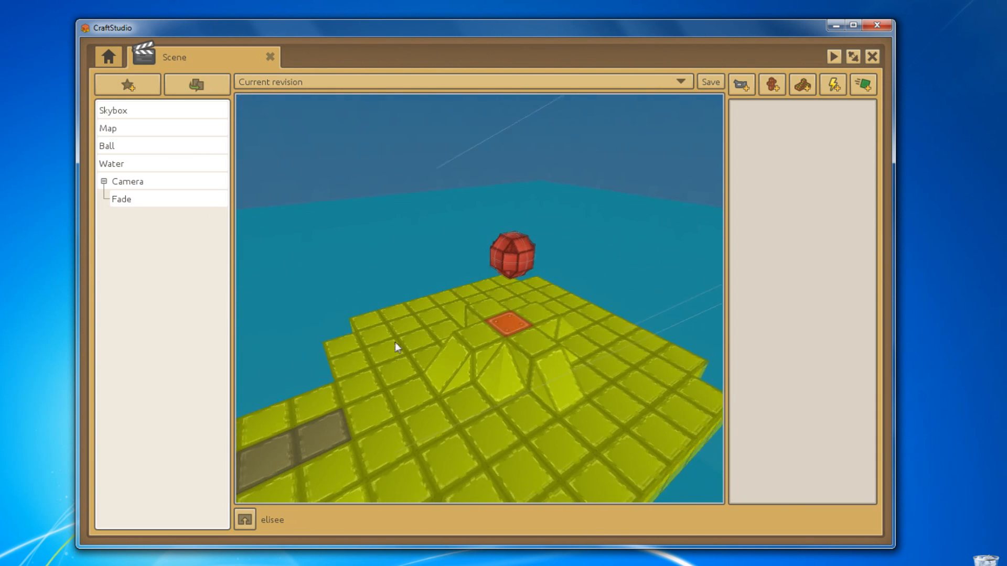
left_click(107, 145)
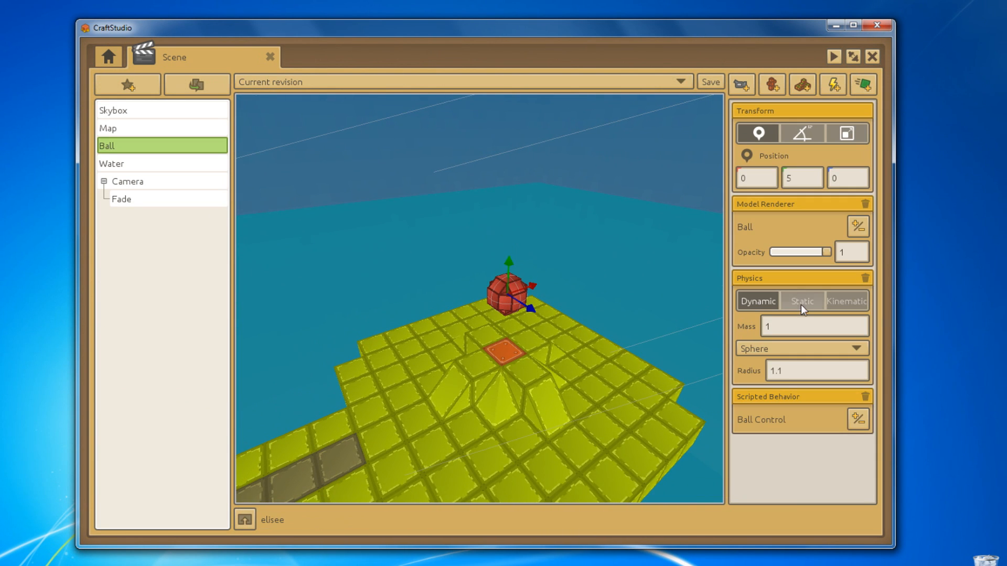
left_click(799, 348)
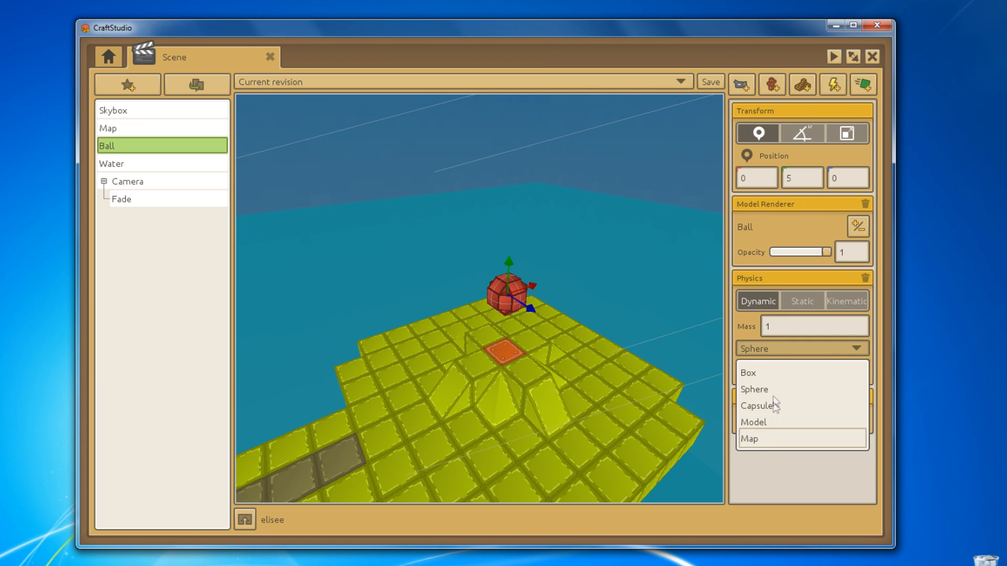
left_click(754, 389)
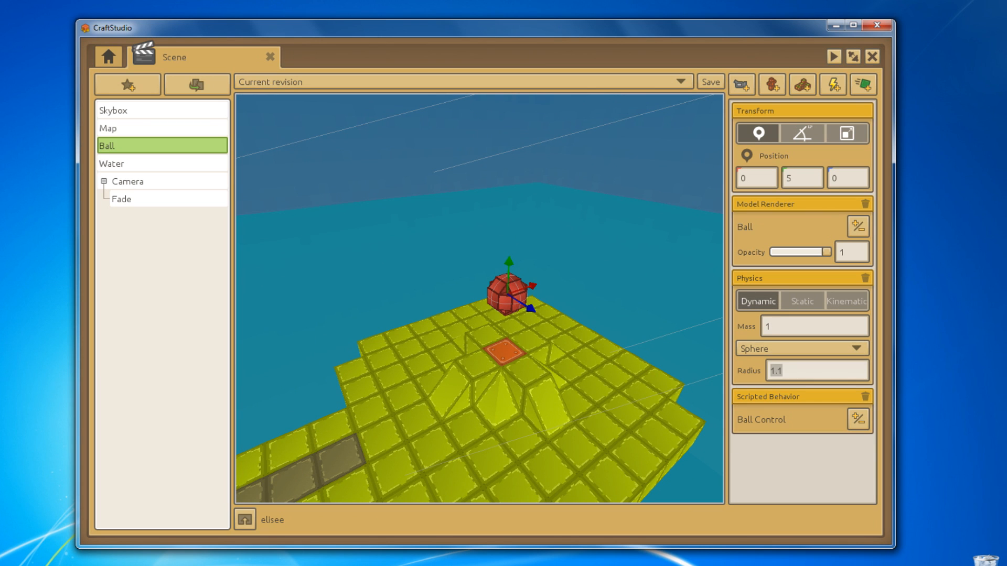
type("2")
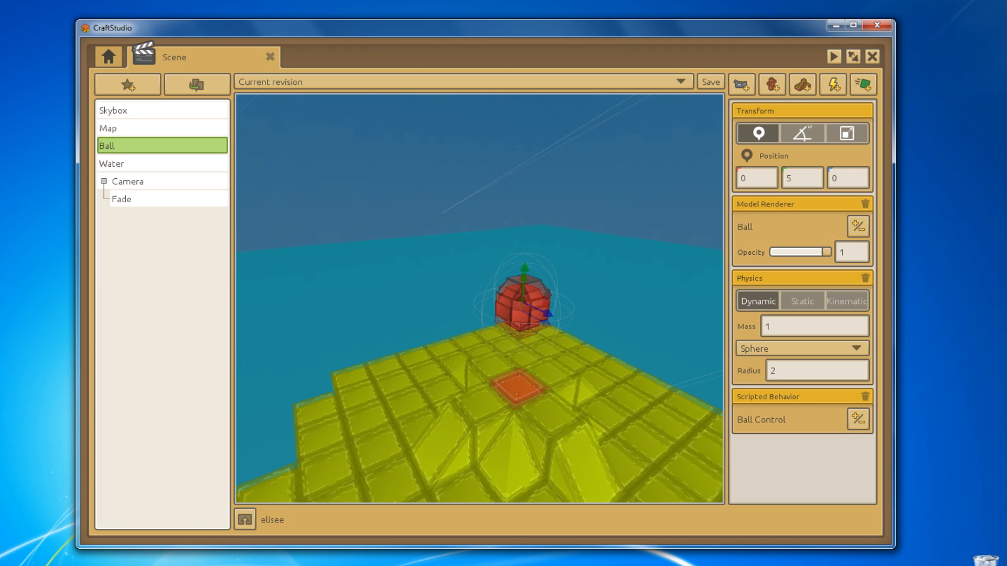
type("1.1")
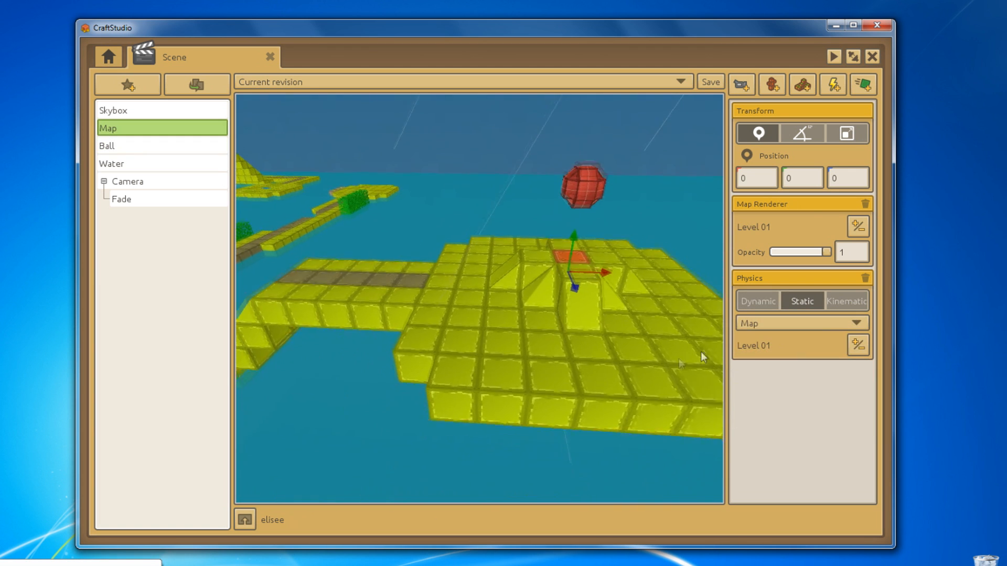
left_click(800, 323)
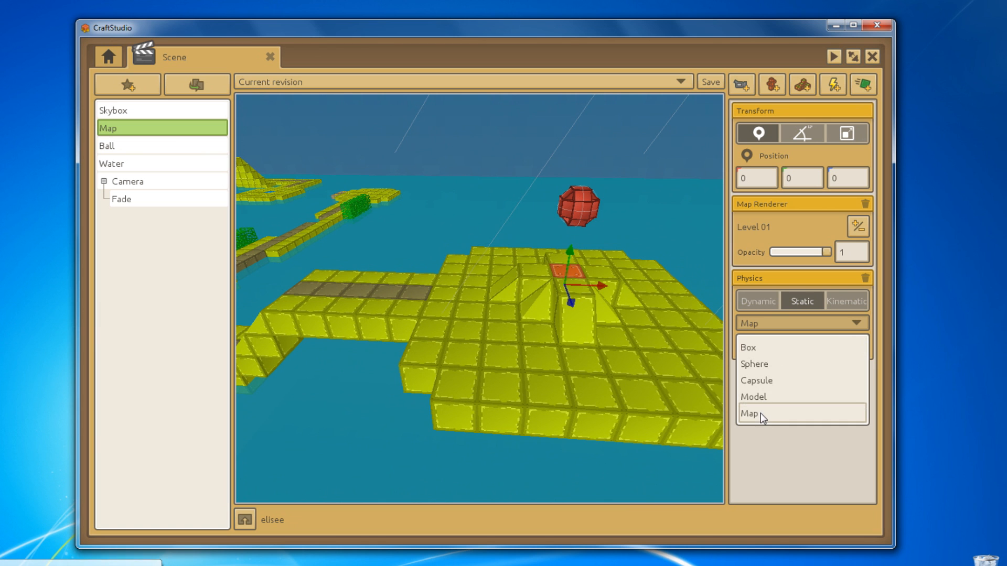
left_click(749, 413)
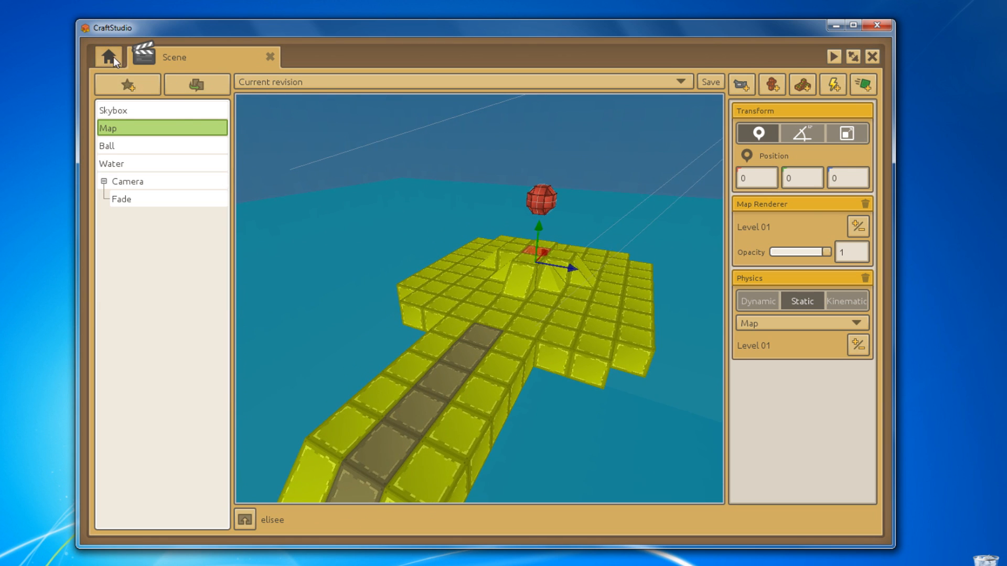
Review the Ball Control Lua script's movement and bumper code from the project home
left_click(109, 57)
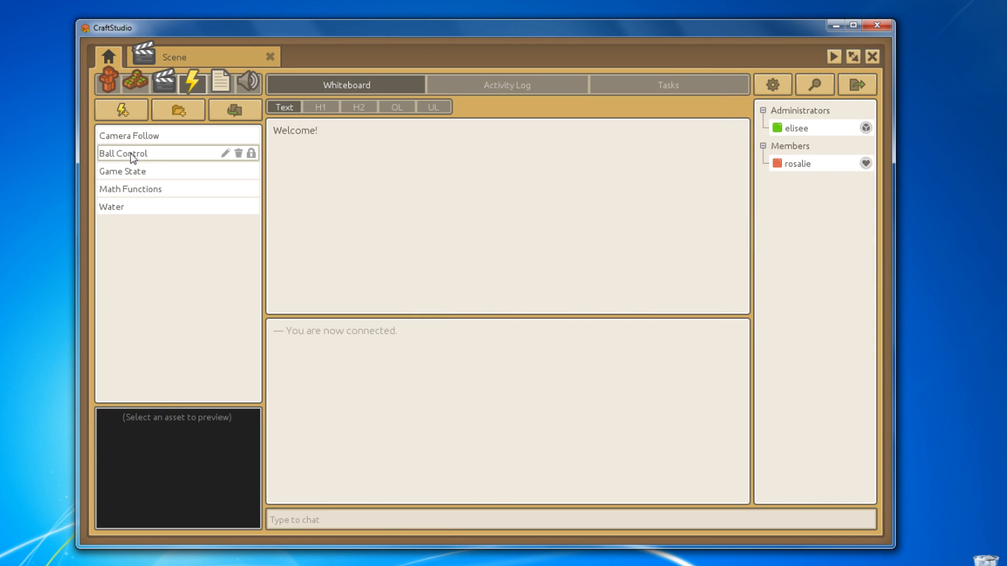
double_click(122, 153)
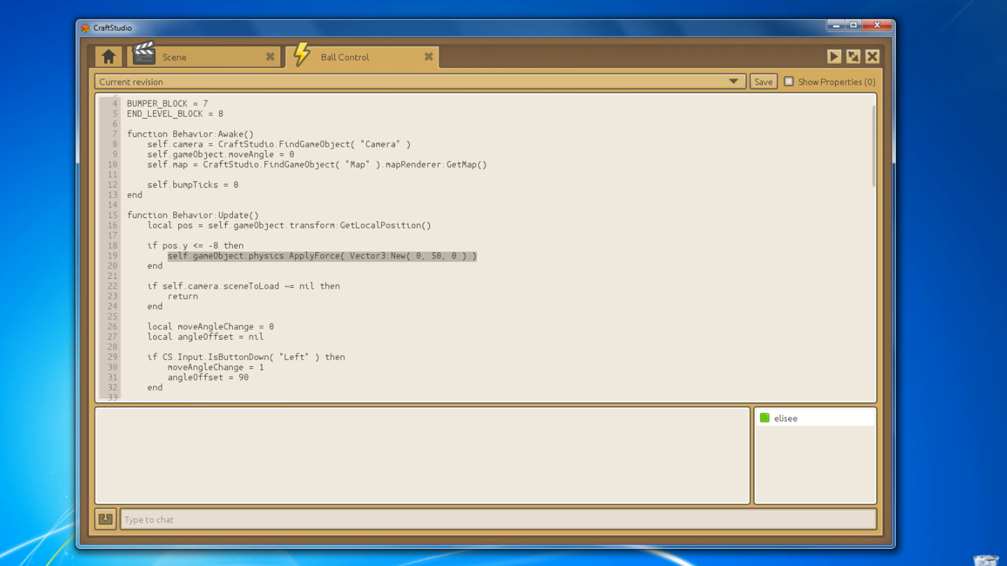
double_click(314, 256)
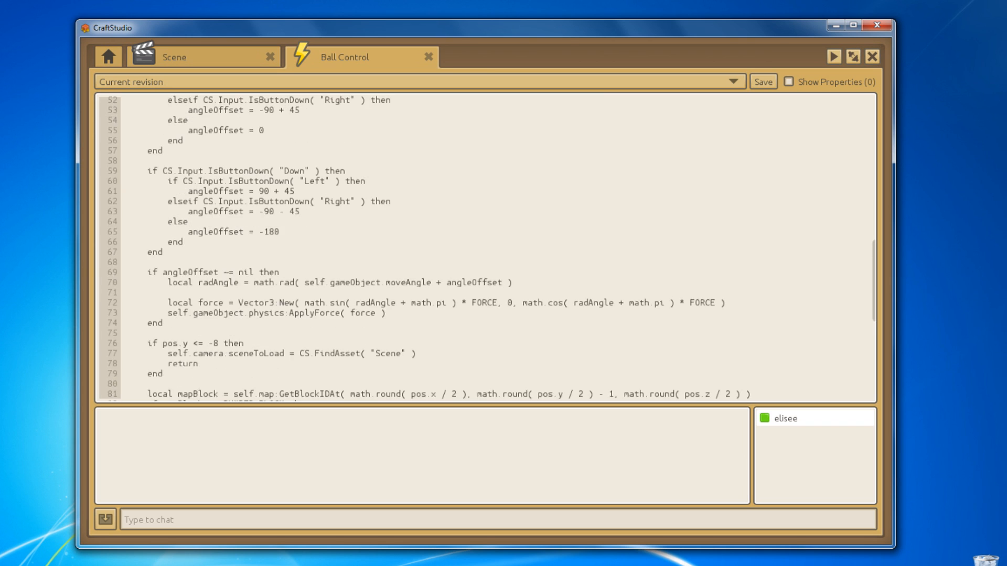
scroll("down", 3)
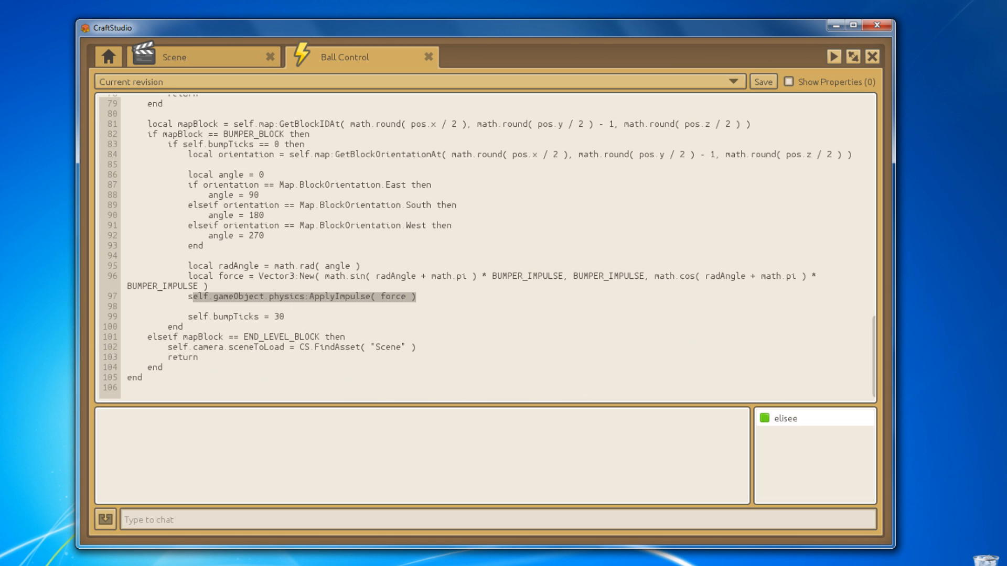
Return home and launch the game in play mode with the ball on the map
left_click(107, 56)
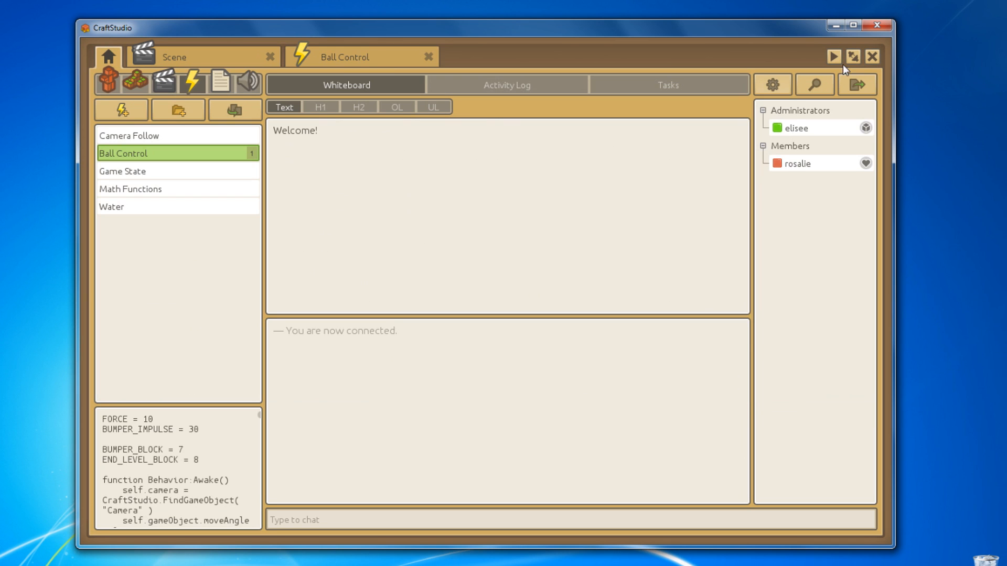
left_click(833, 57)
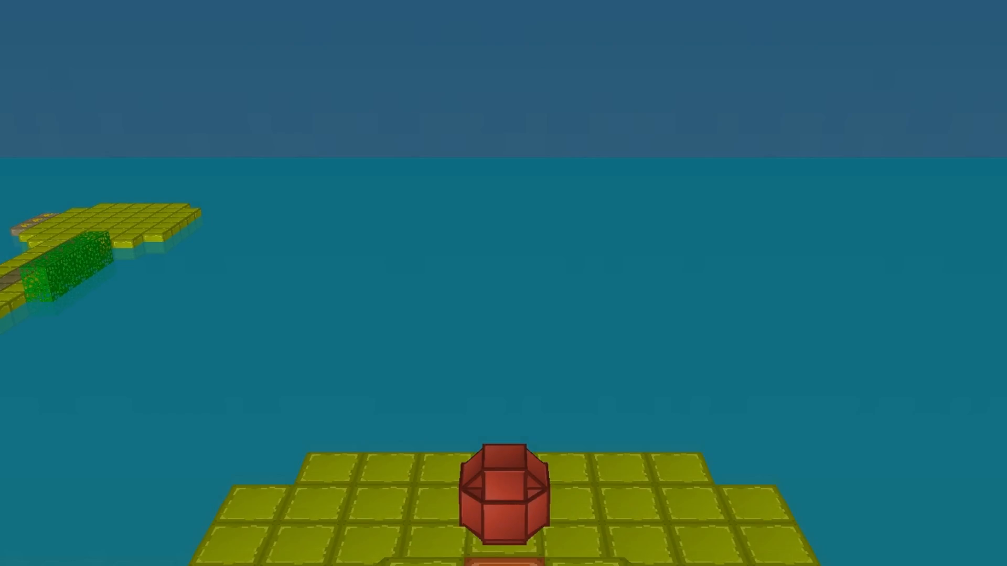